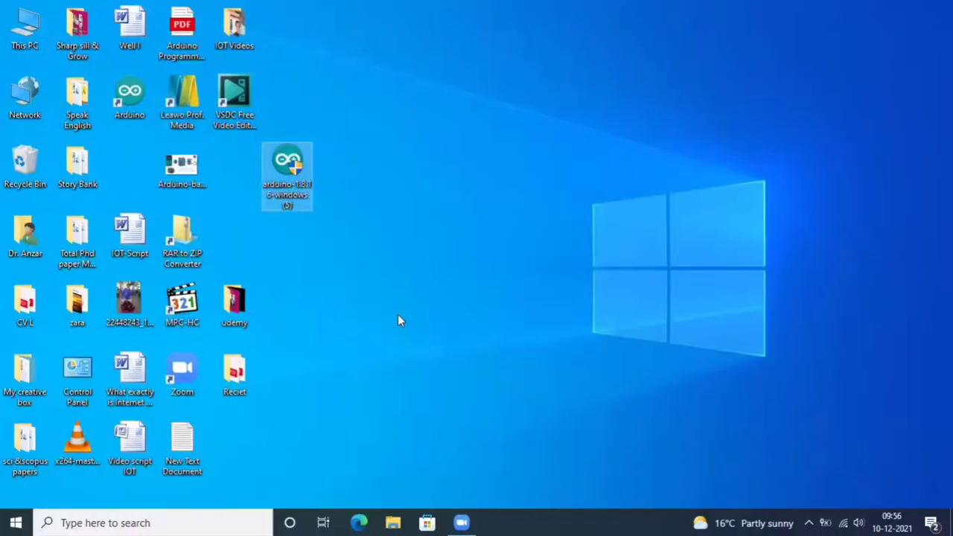
- Launch Arduino IDE 1.8.16 from its desktop shortcut
left_click(129, 95)
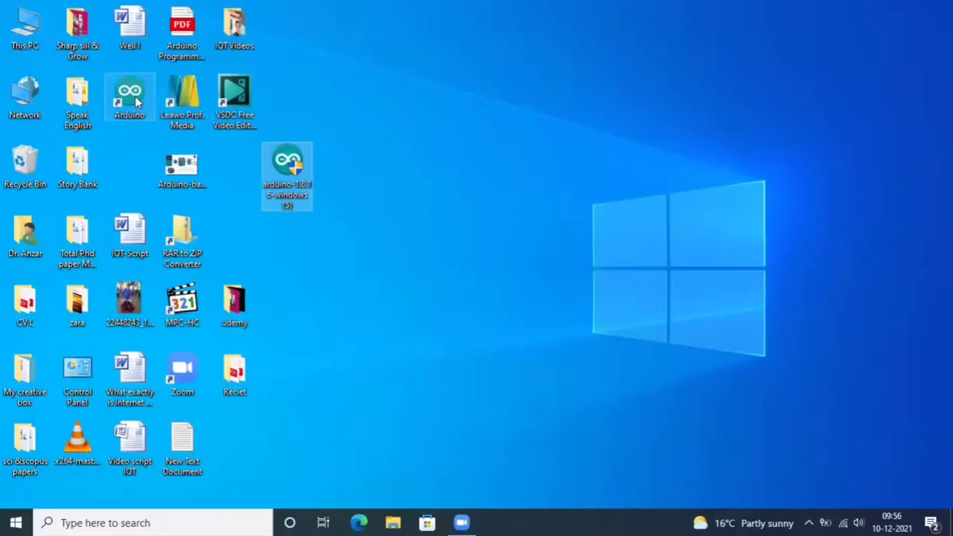
double_click(129, 94)
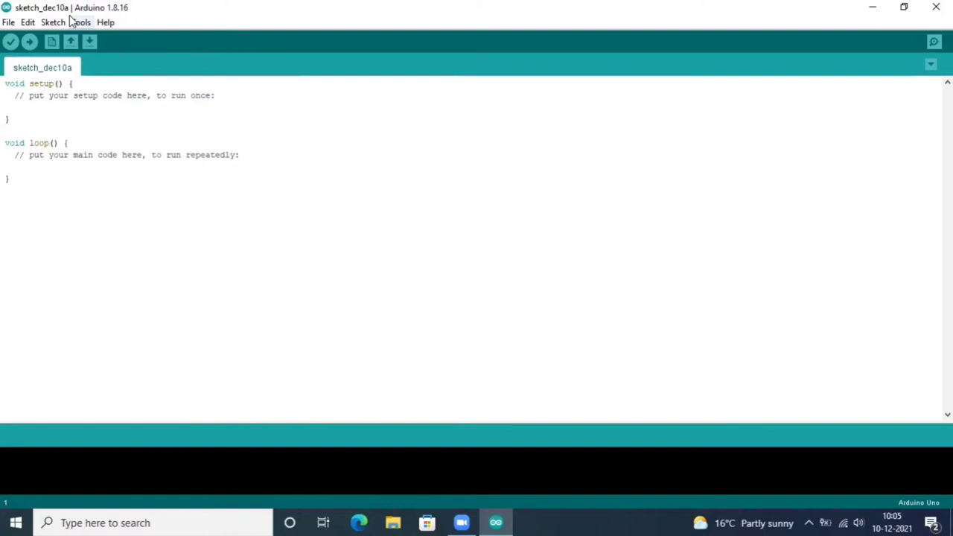
mouse_move(121, 18)
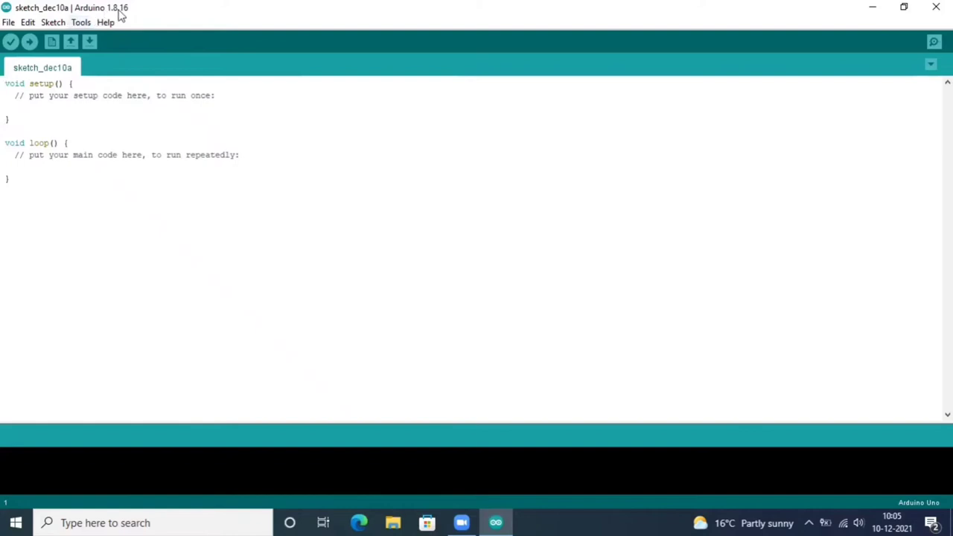
mouse_move(128, 26)
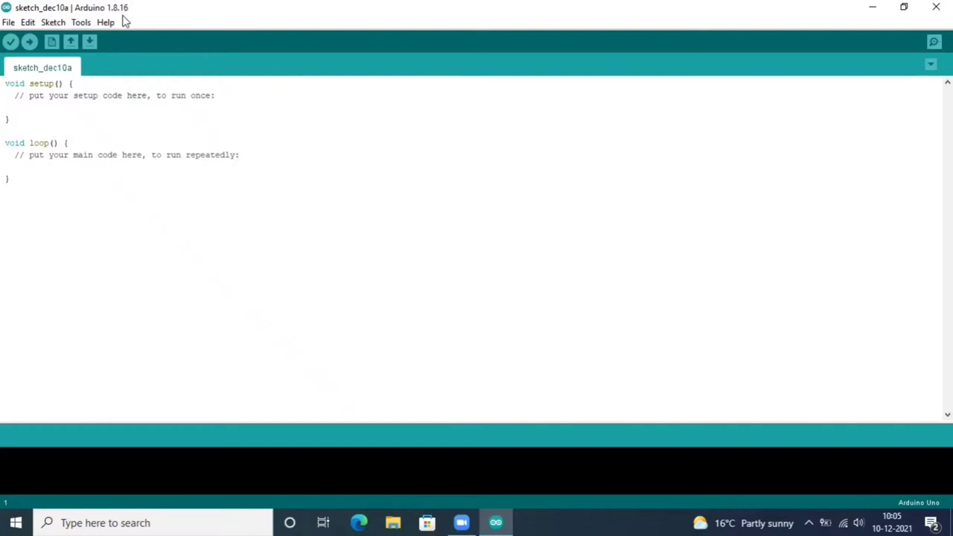
mouse_move(36, 41)
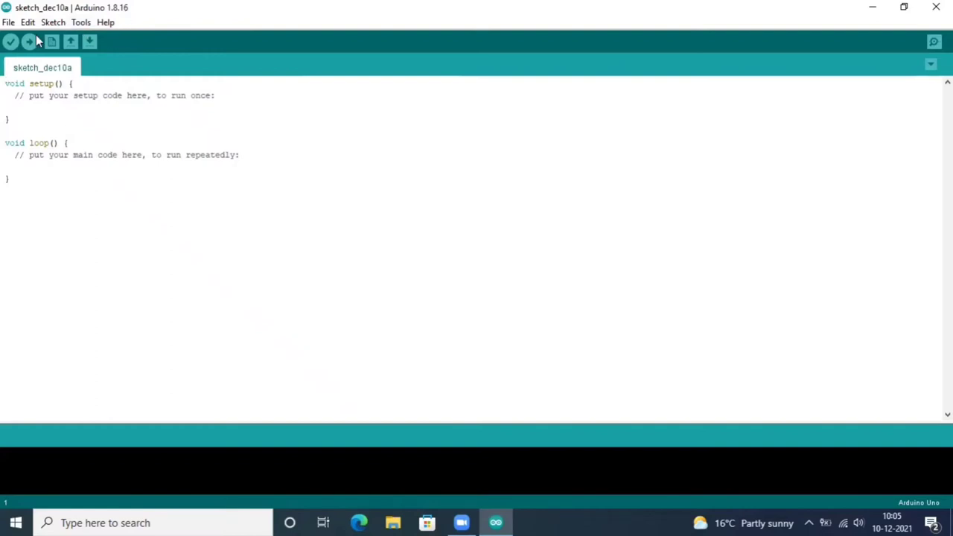
- Show the File menu with New, Open, Examples and Save
left_click(8, 22)
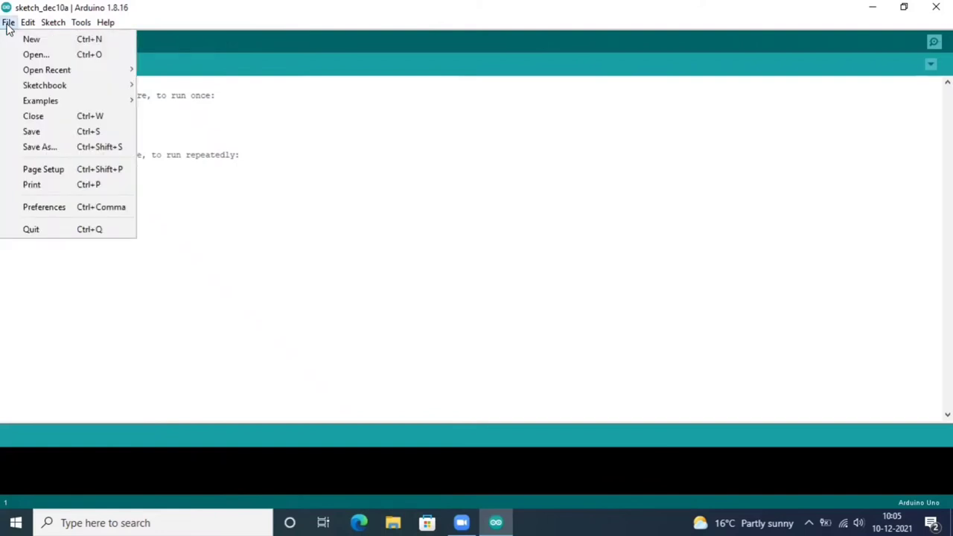
mouse_move(36, 55)
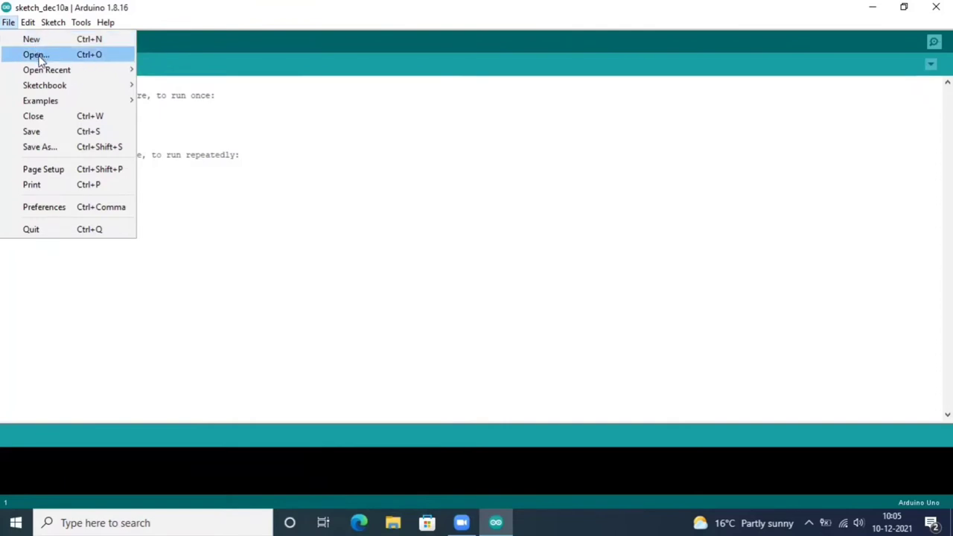
mouse_move(46, 70)
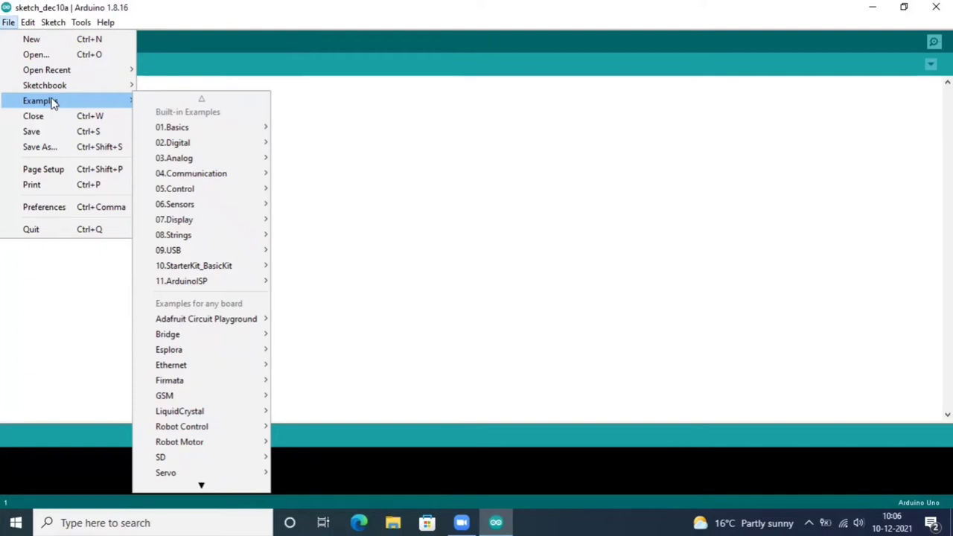
mouse_move(52, 115)
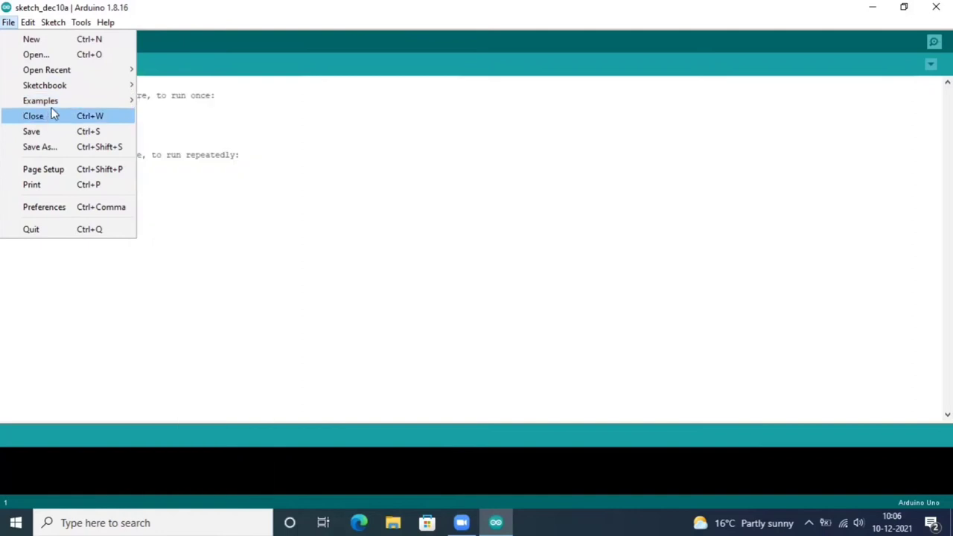
mouse_move(40, 101)
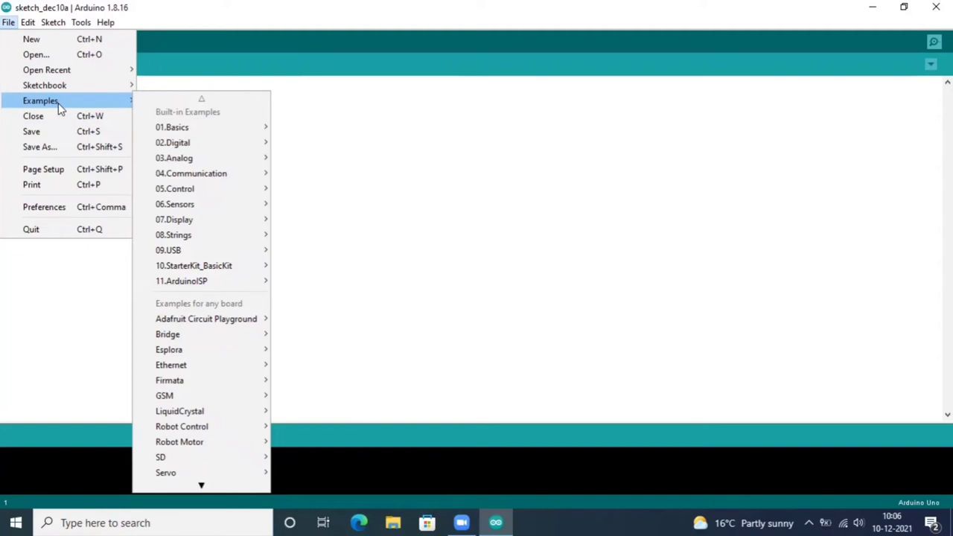
mouse_move(67, 116)
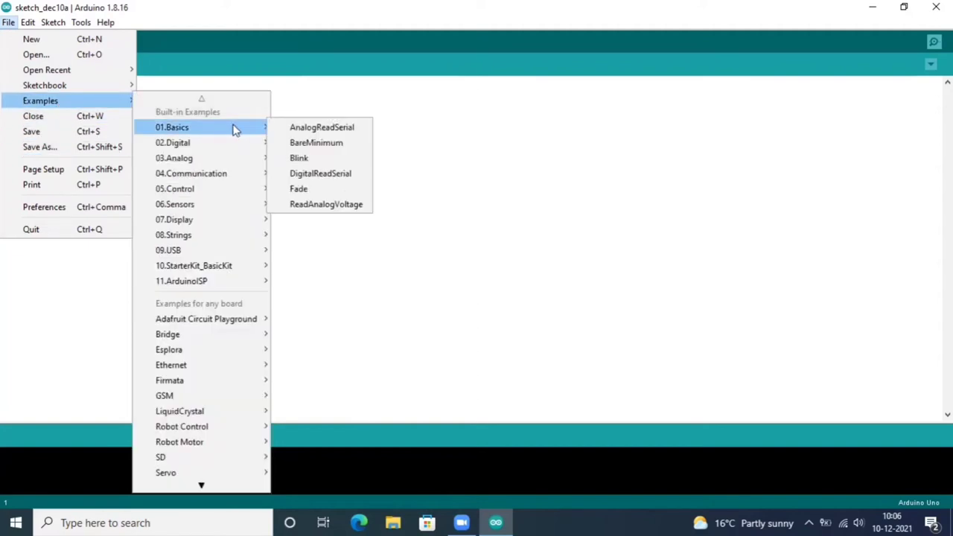
mouse_move(174, 158)
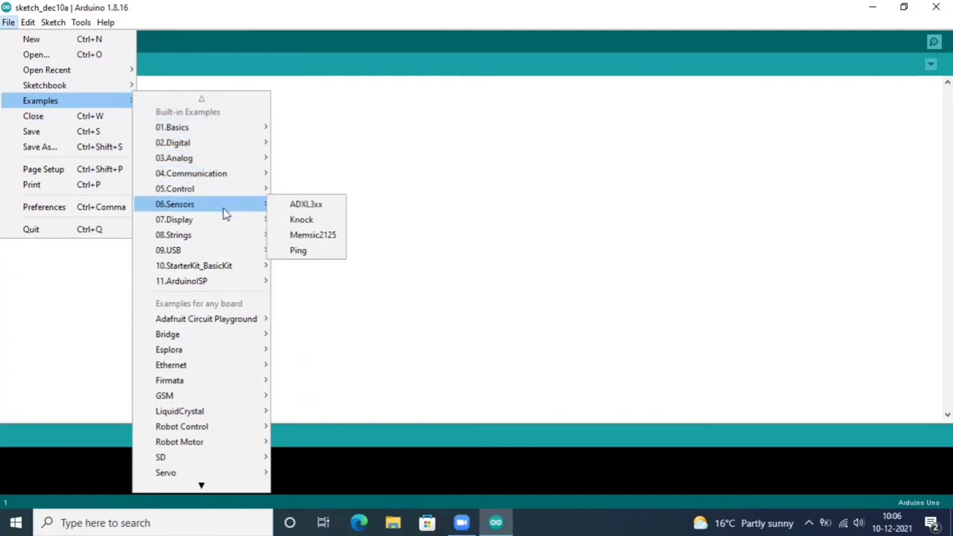
mouse_move(217, 239)
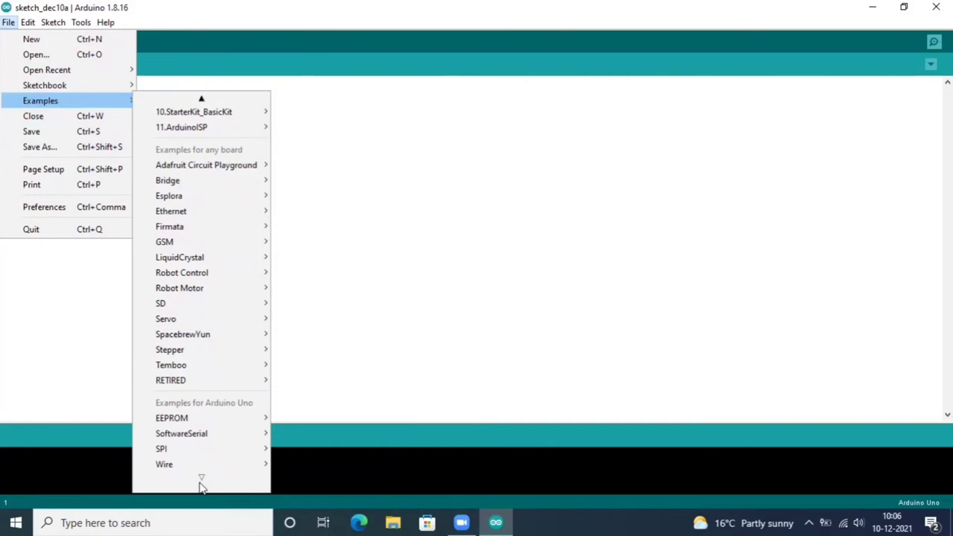
- Show the Edit menu, then the Sketch menu
left_click(27, 13)
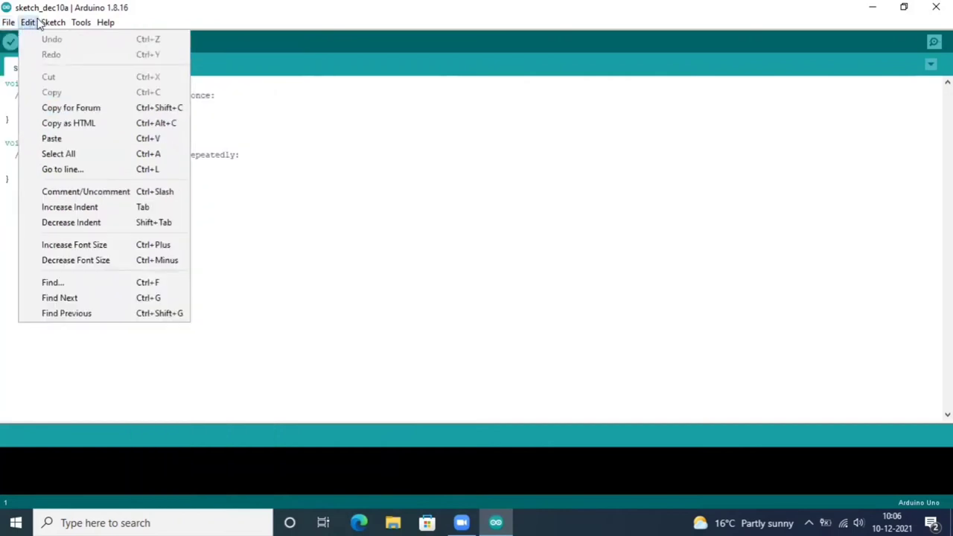
left_click(58, 22)
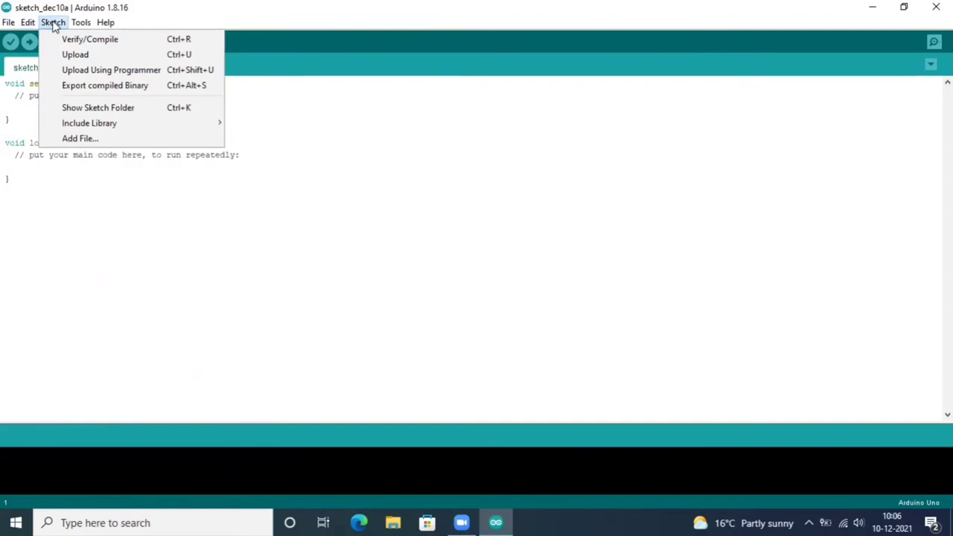
mouse_move(89, 39)
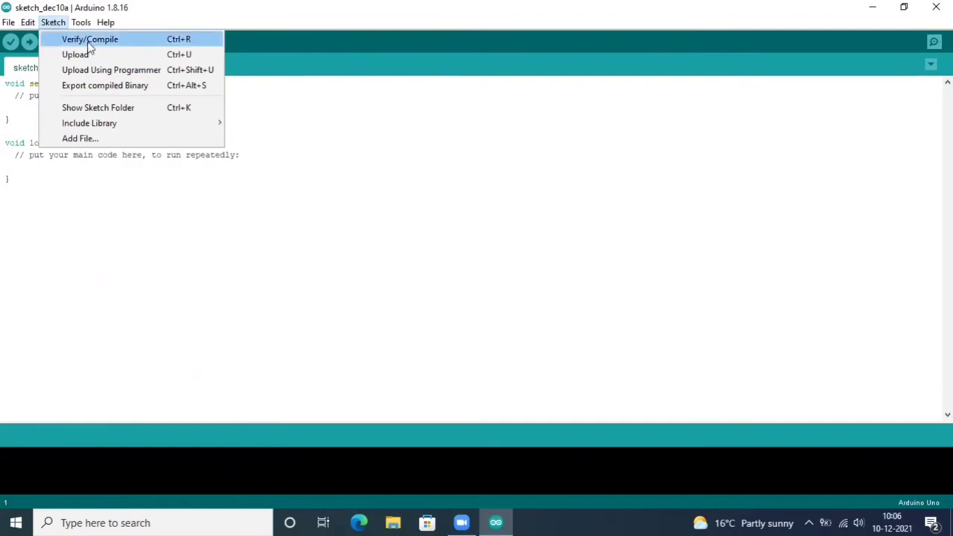
mouse_move(97, 57)
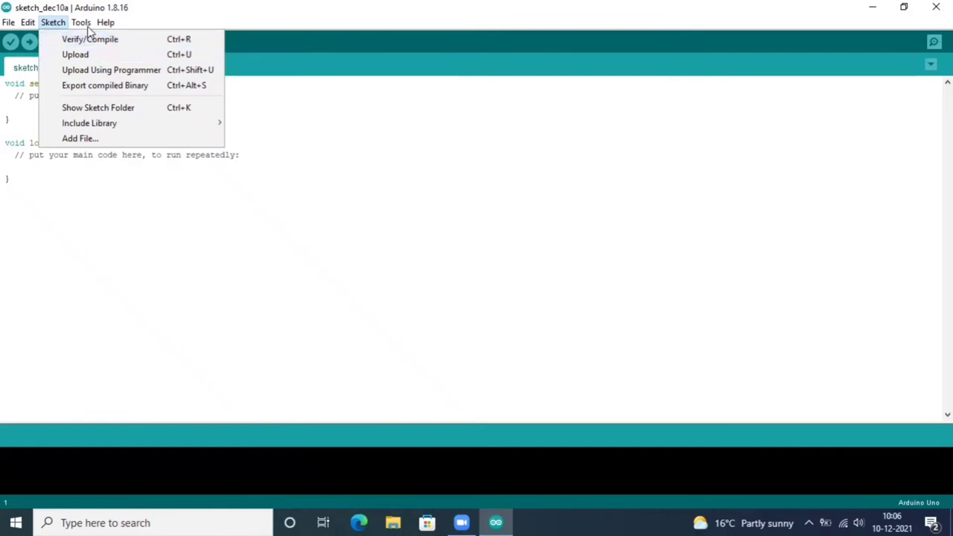
- Show the Tools menu with Auto Format, Serial Monitor and Arduino Uno board
left_click(83, 21)
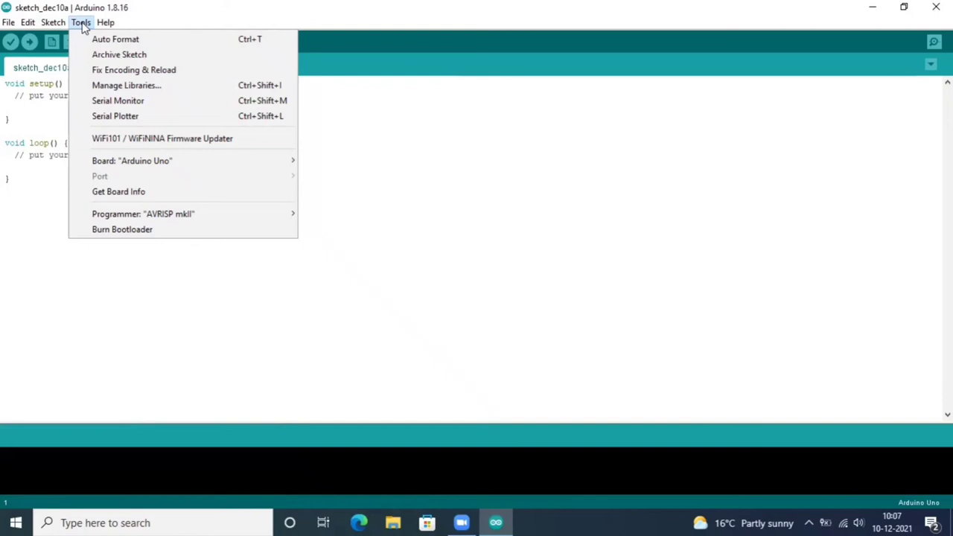
- Show the Board submenu with Arduino Uno checked as the current board
left_click(132, 160)
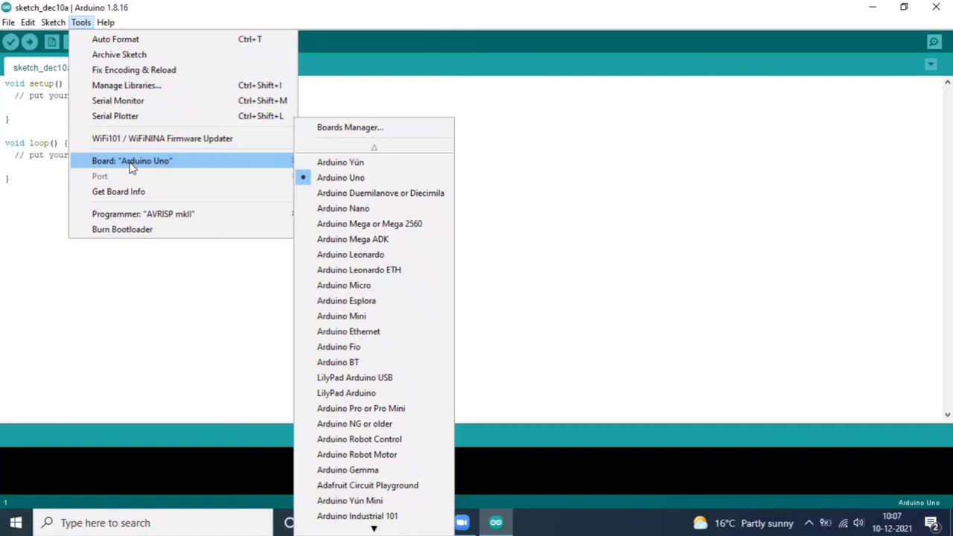
mouse_move(111, 177)
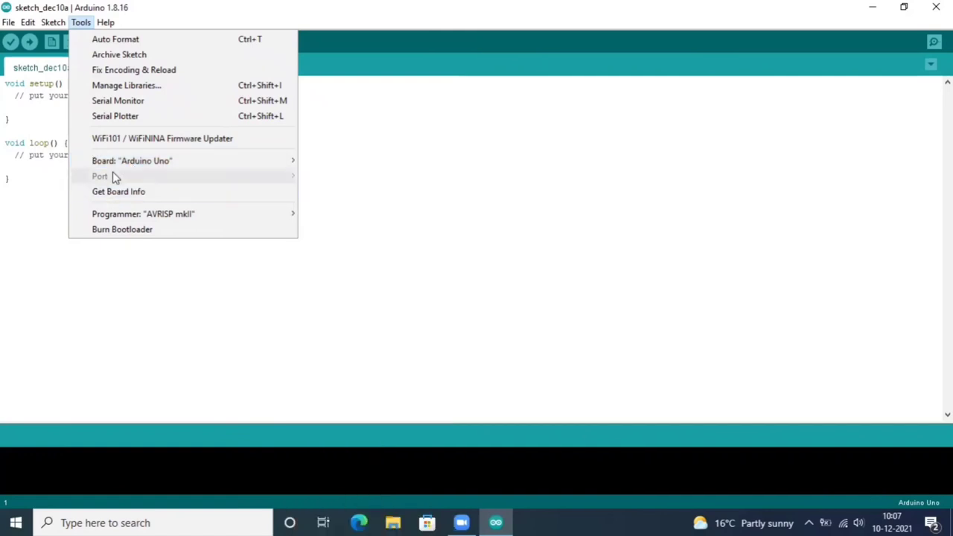
mouse_move(130, 179)
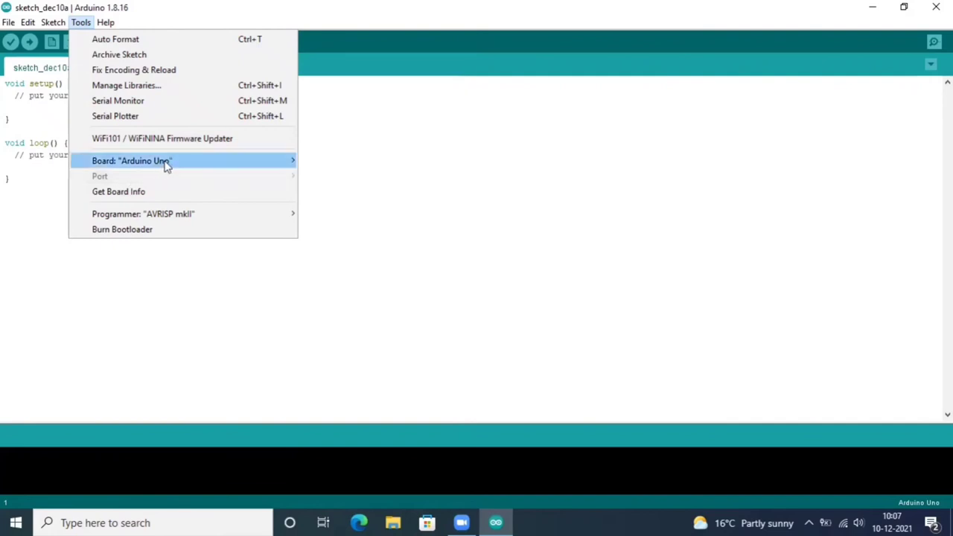
left_click(131, 161)
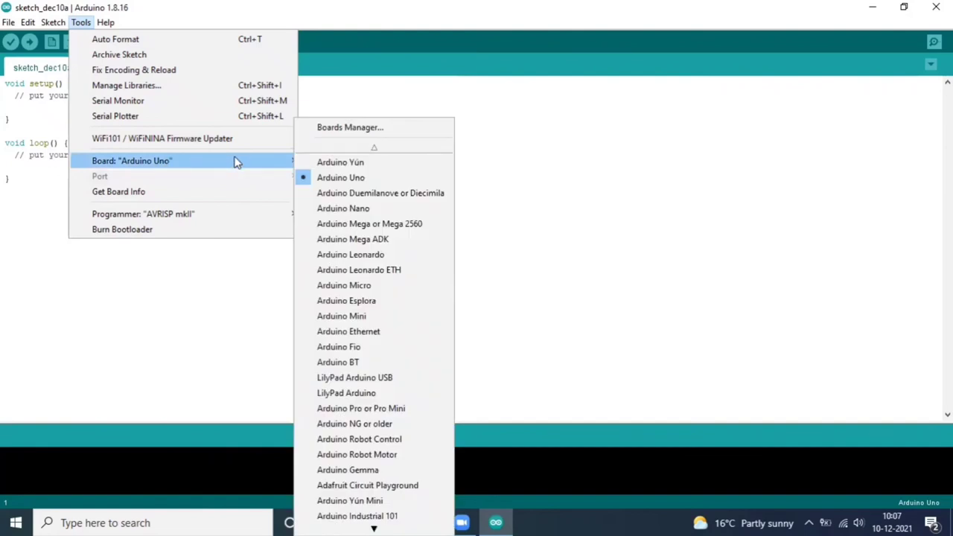
mouse_move(229, 182)
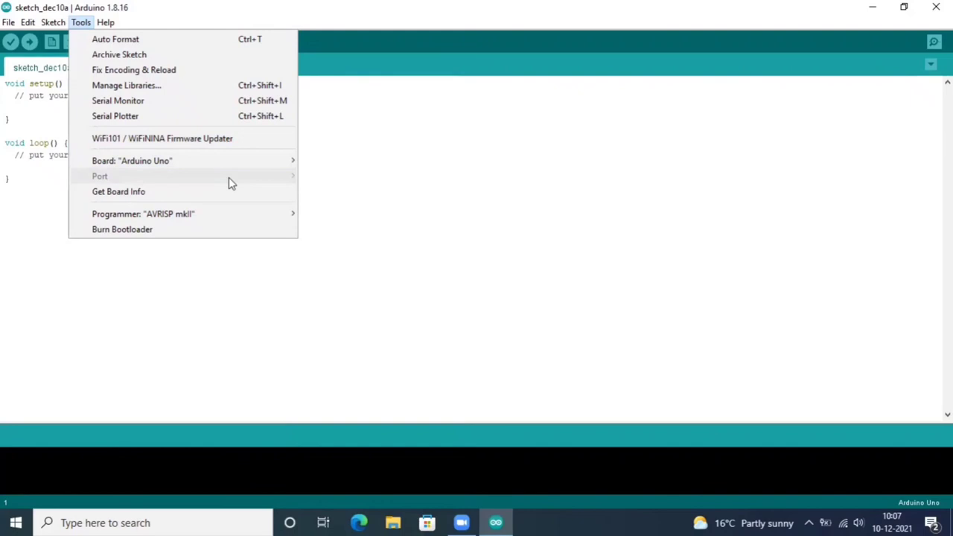
mouse_move(376, 191)
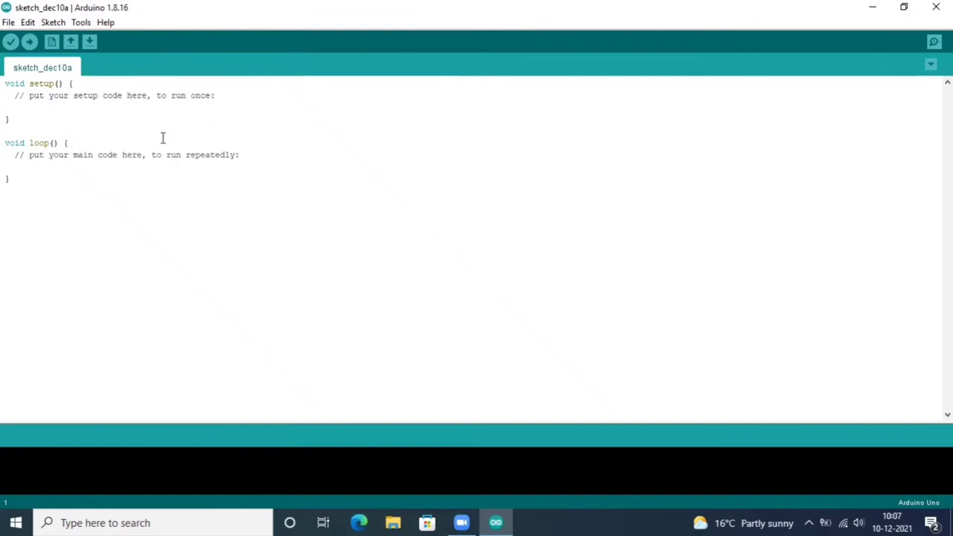
mouse_move(80, 121)
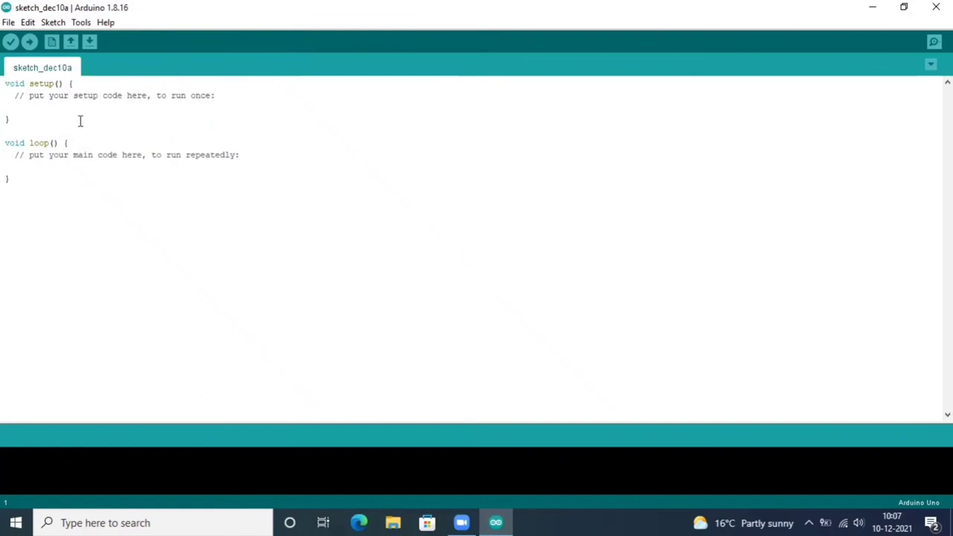